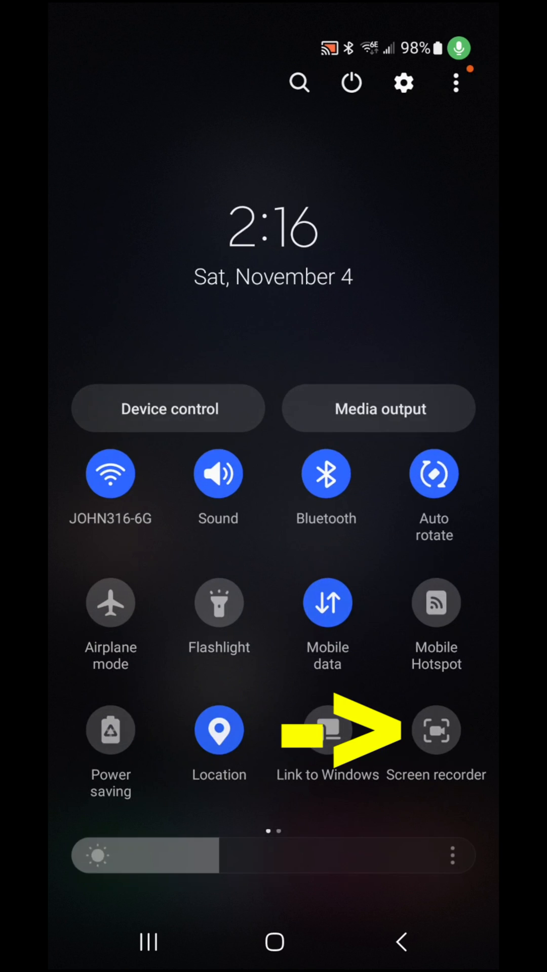
- Launch the Screen recorder from the Quick Settings tile
left_click(403, 82)
type("to")
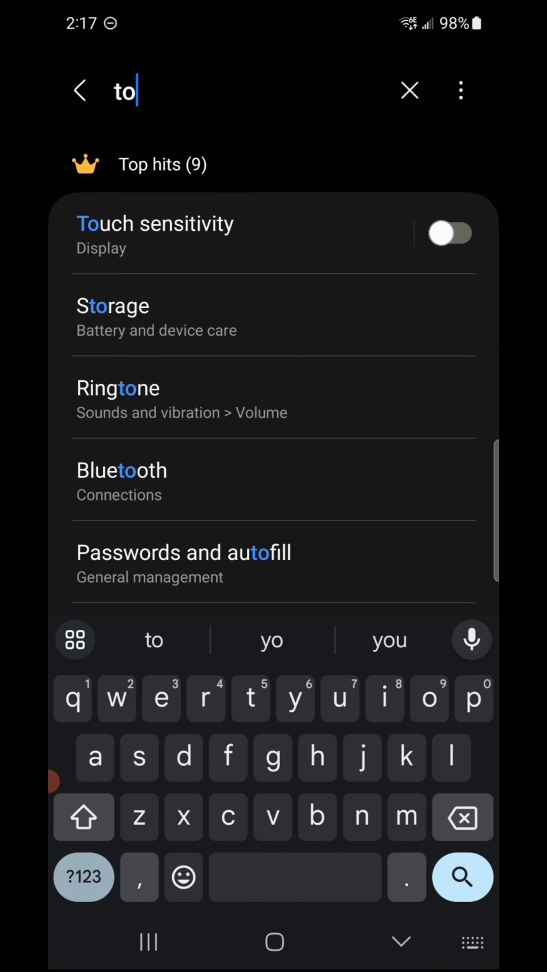
- Search Settings for 'top' and open the Appear on top app list under Special access
type("p")
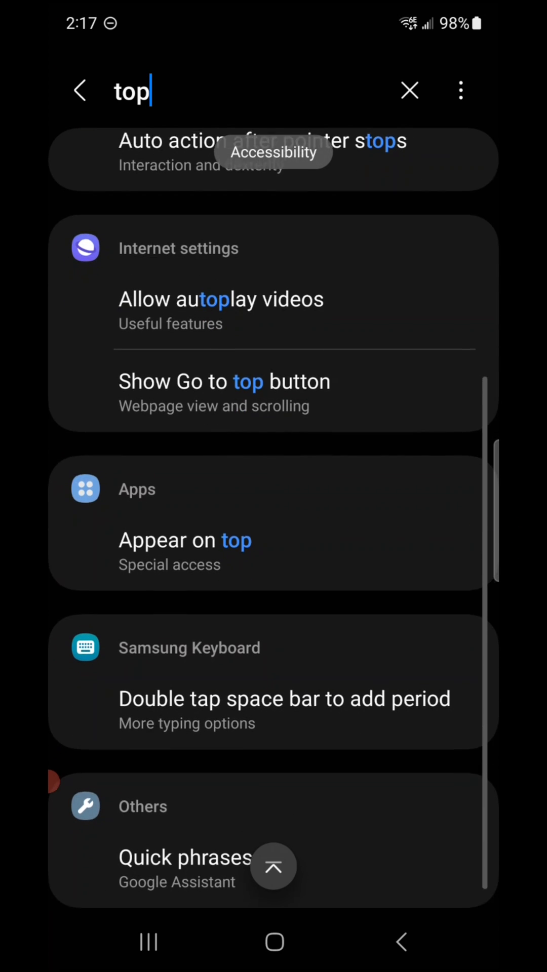
left_click(169, 540)
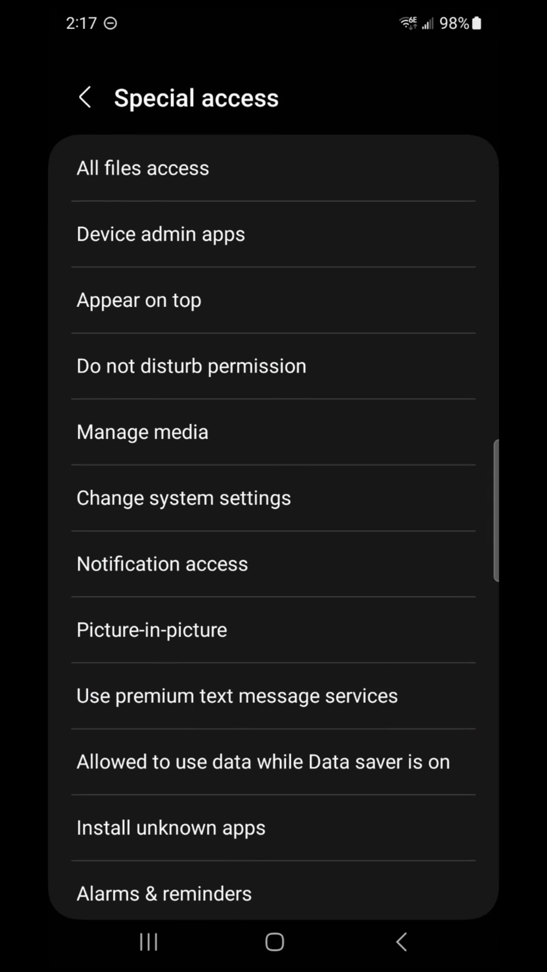
left_click(139, 300)
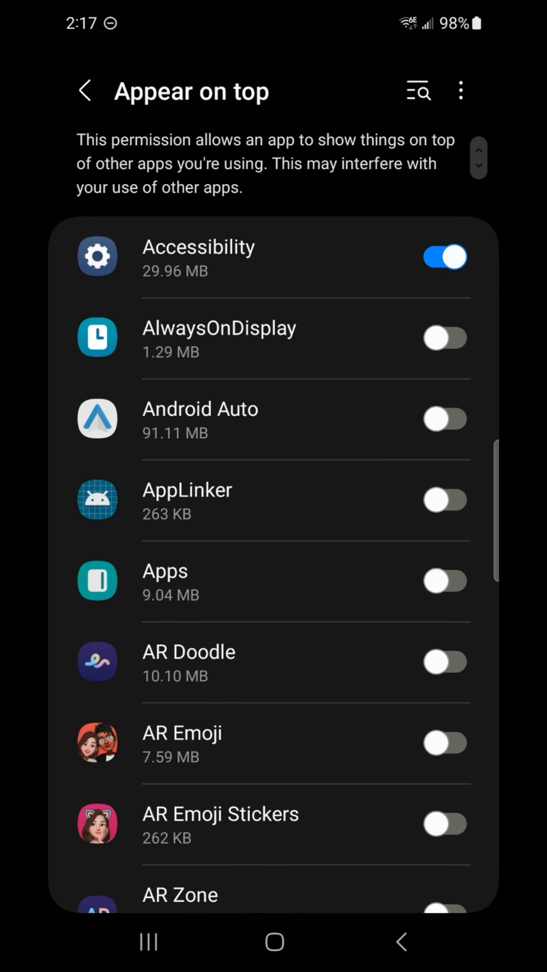
scroll("down", 3)
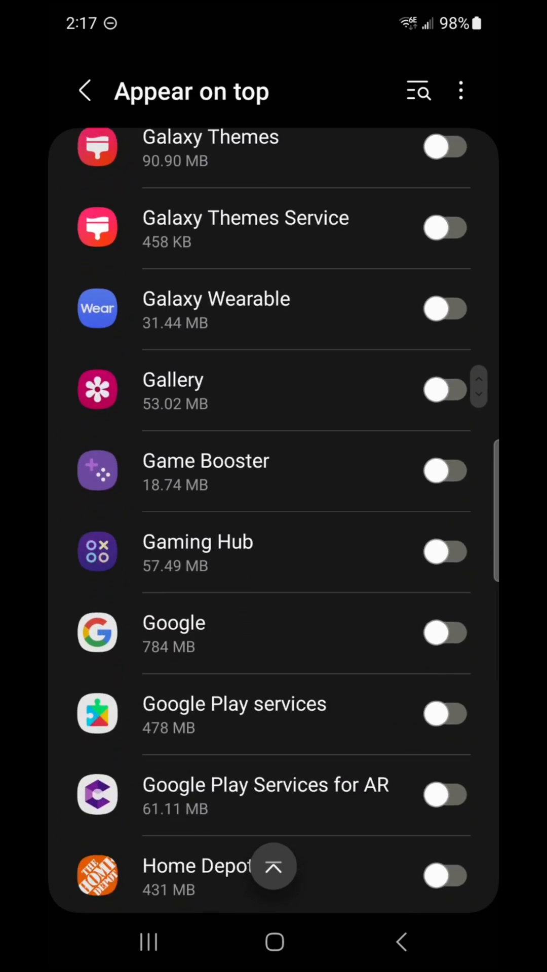
scroll("down", 3)
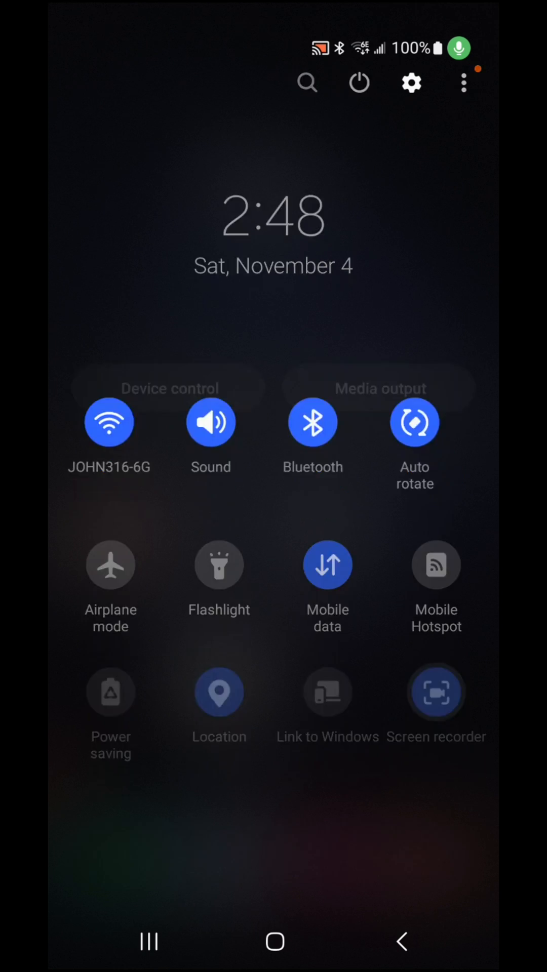
- Keep Media and mic sound and switch off Show taps and touches in the recorder prompt
left_click(436, 693)
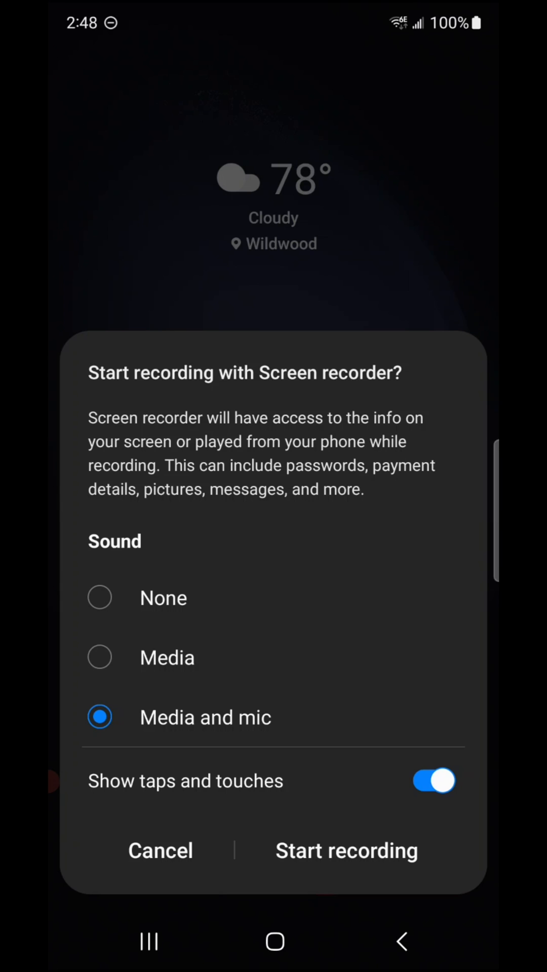
left_click(432, 780)
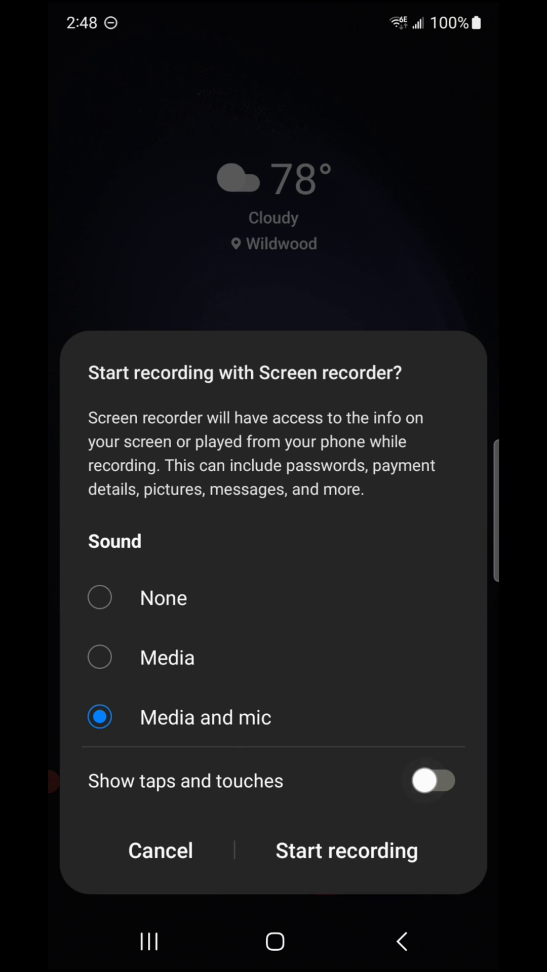
left_click(433, 781)
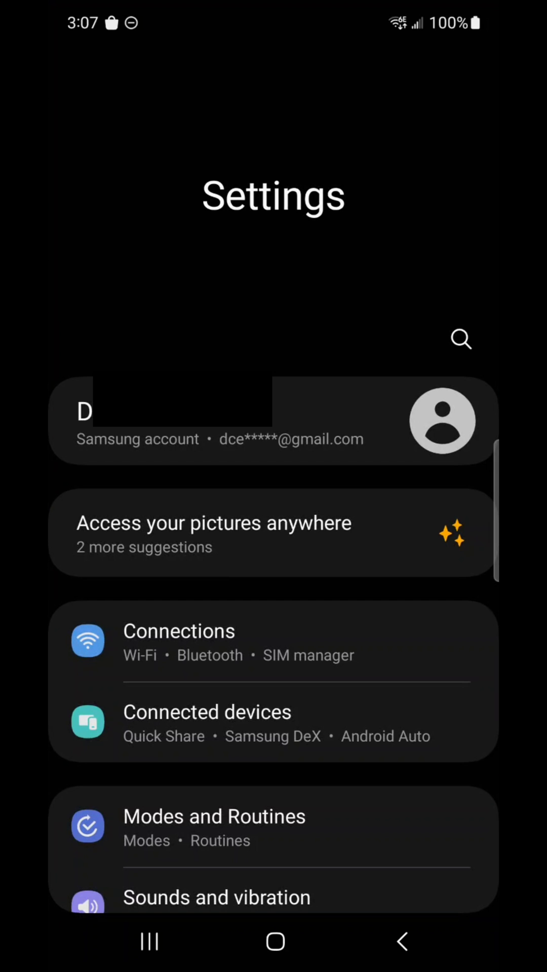
- Rerun the 'taps' Settings search and toggle Show taps and touches
left_click(461, 340)
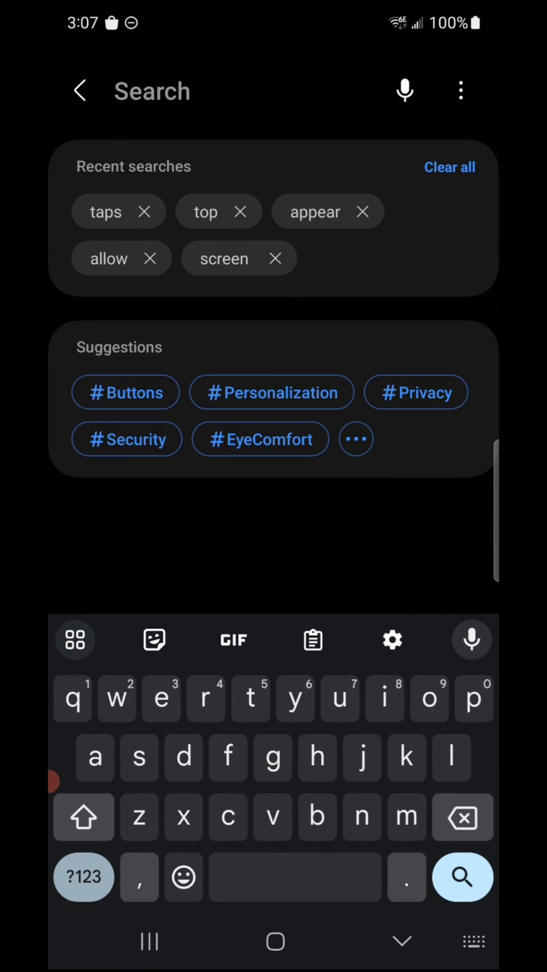
left_click(106, 211)
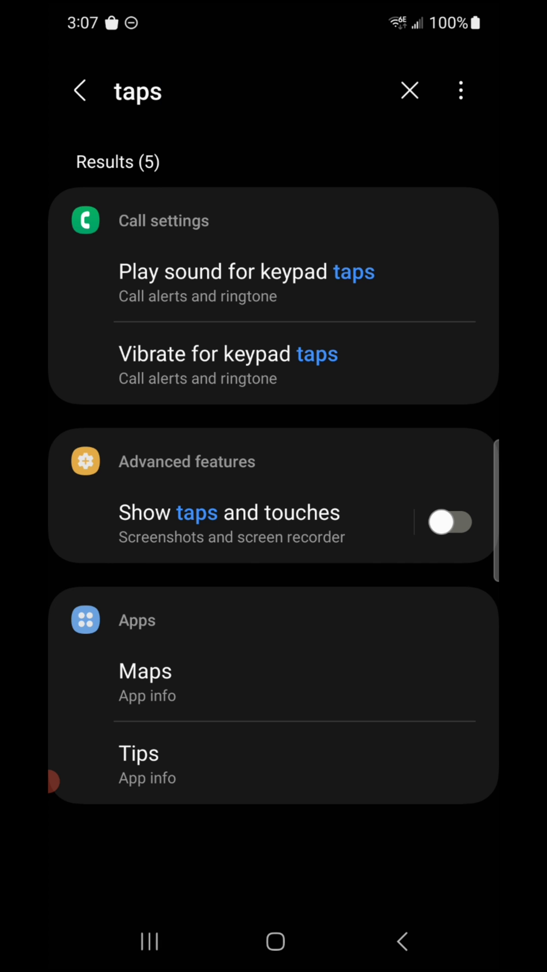
left_click(227, 513)
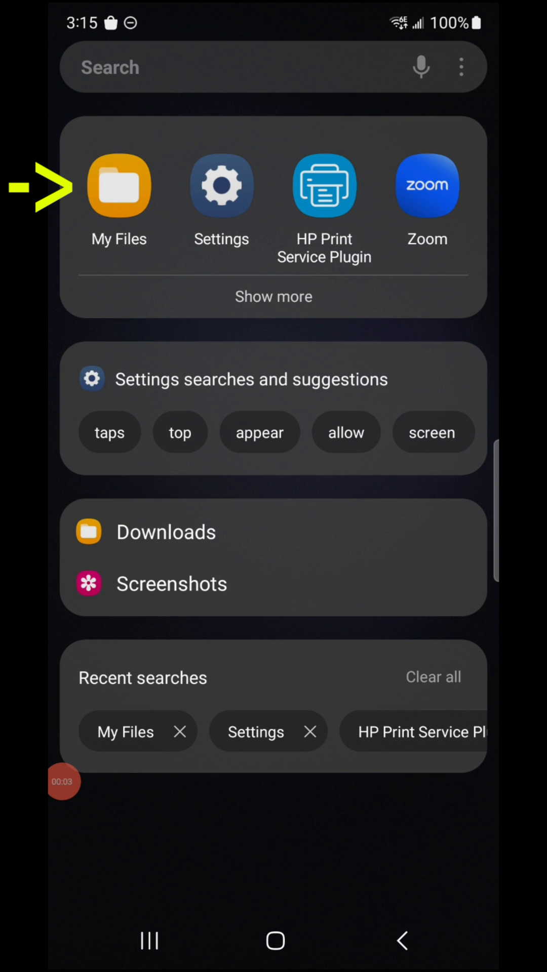
- Launch My Files and browse the Videos category with the Screen recordings folder
left_click(118, 186)
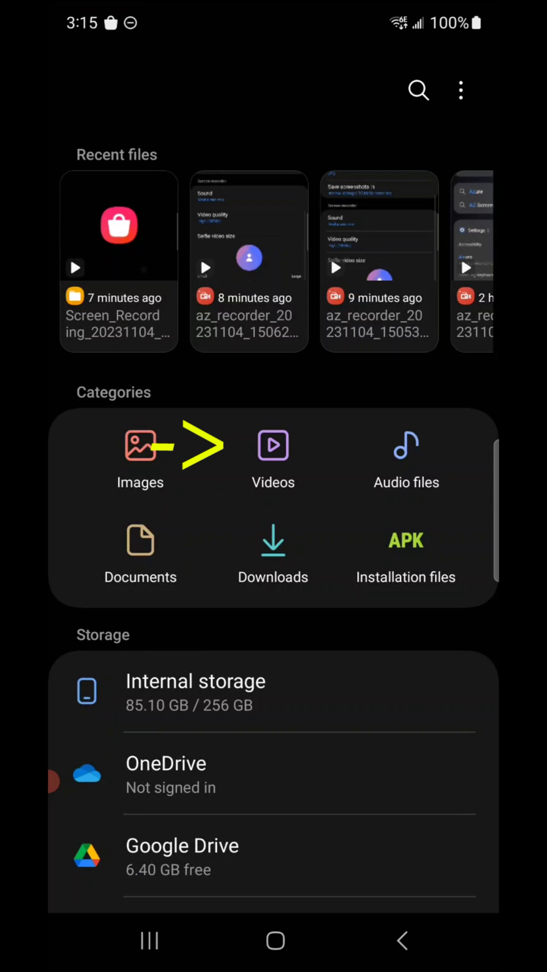
left_click(272, 446)
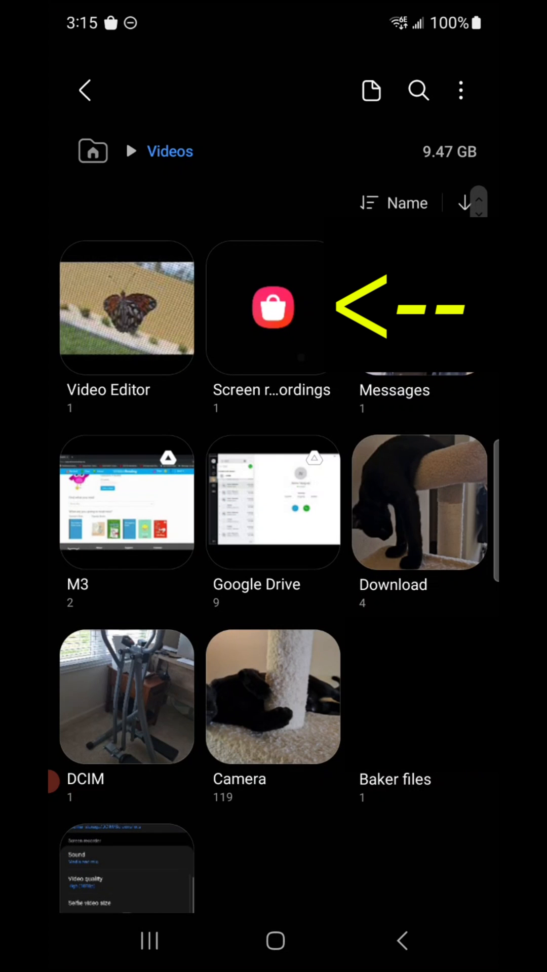